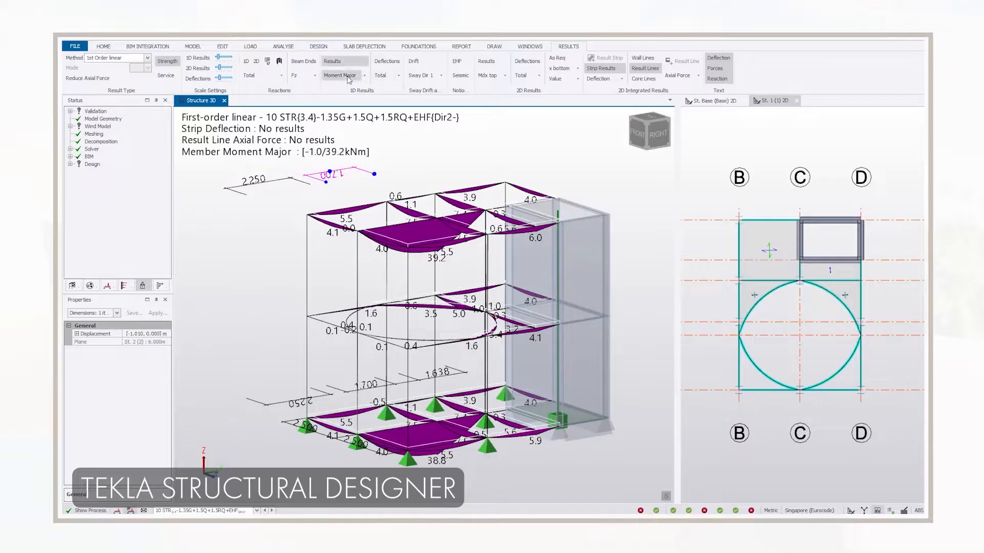
Step: Switch the frame members' 1D results from Moment Major to Shear Major
click(363, 75)
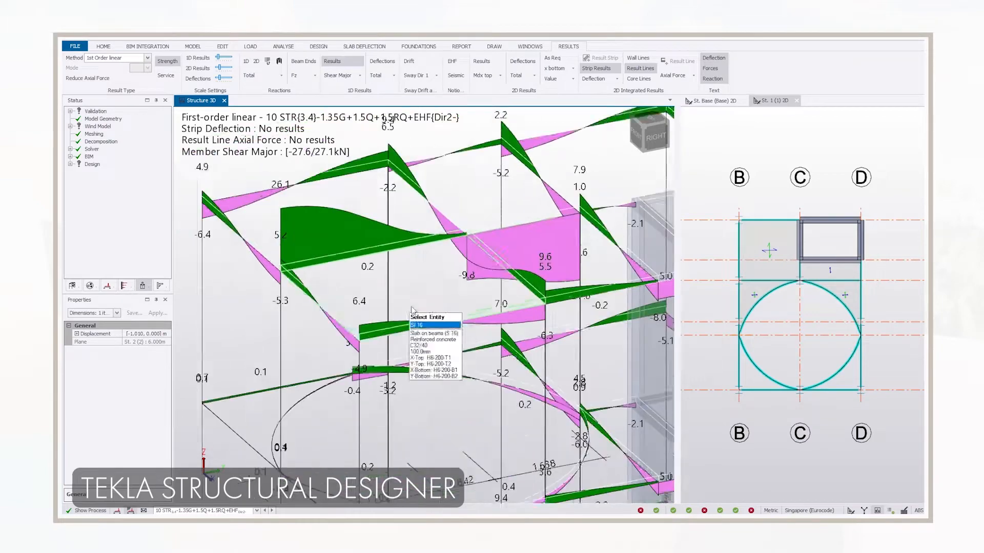
click(359, 76)
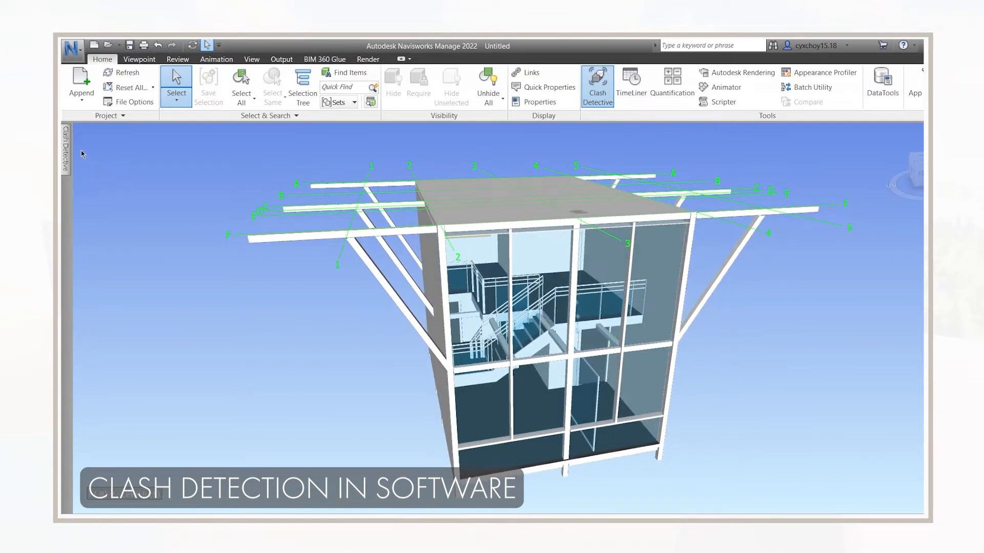
Step: Run Test 1 between both Revit models in Clash Detective and view individual clashes
click(596, 84)
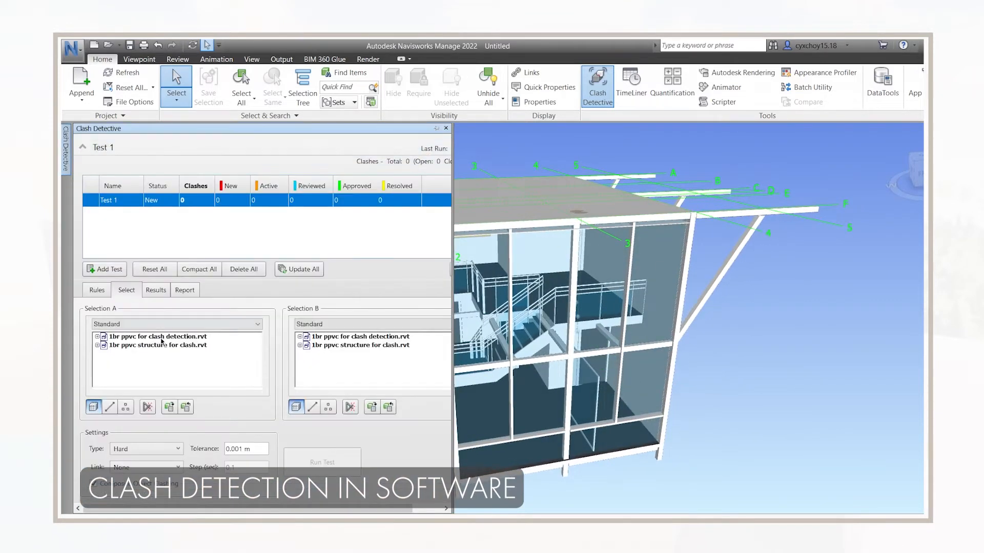
click(322, 461)
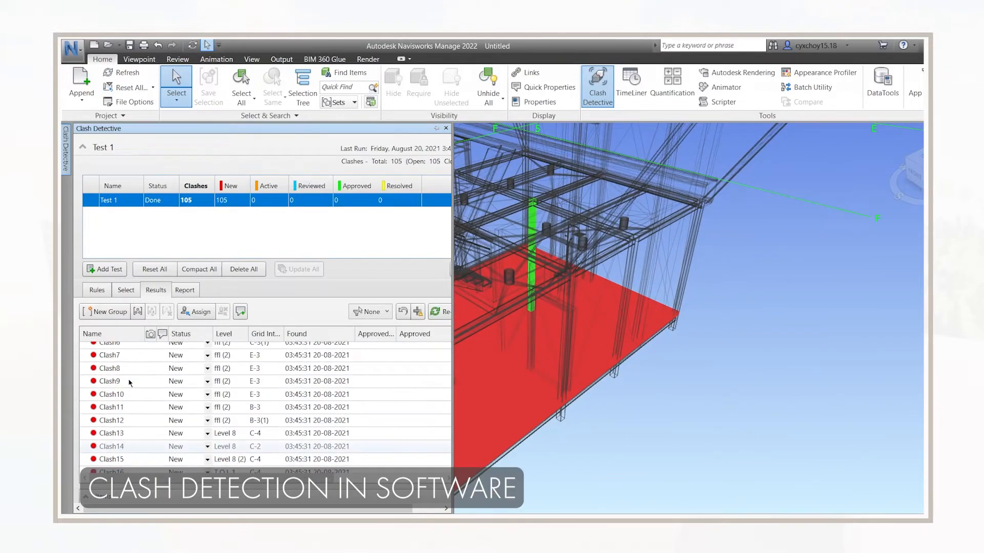
click(110, 369)
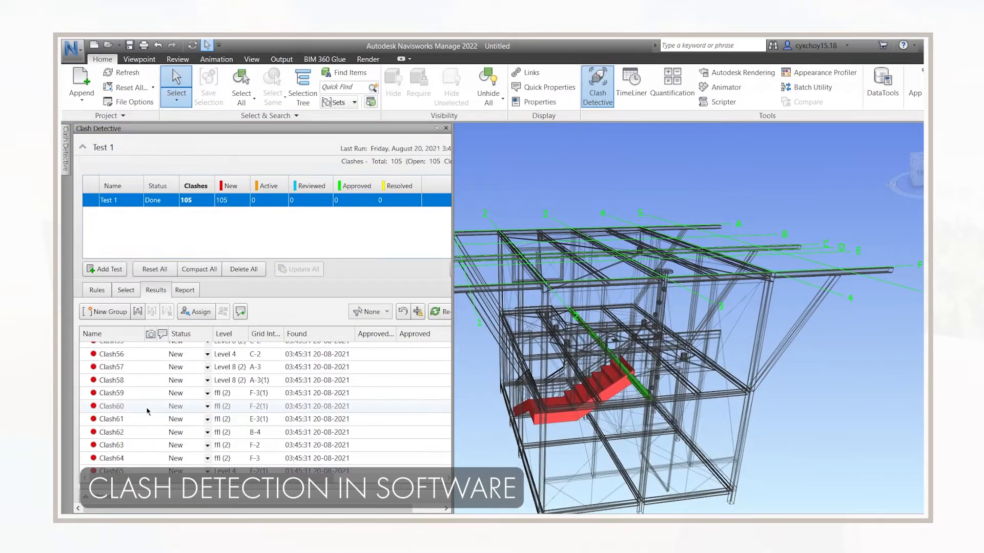
scroll(down, 3)
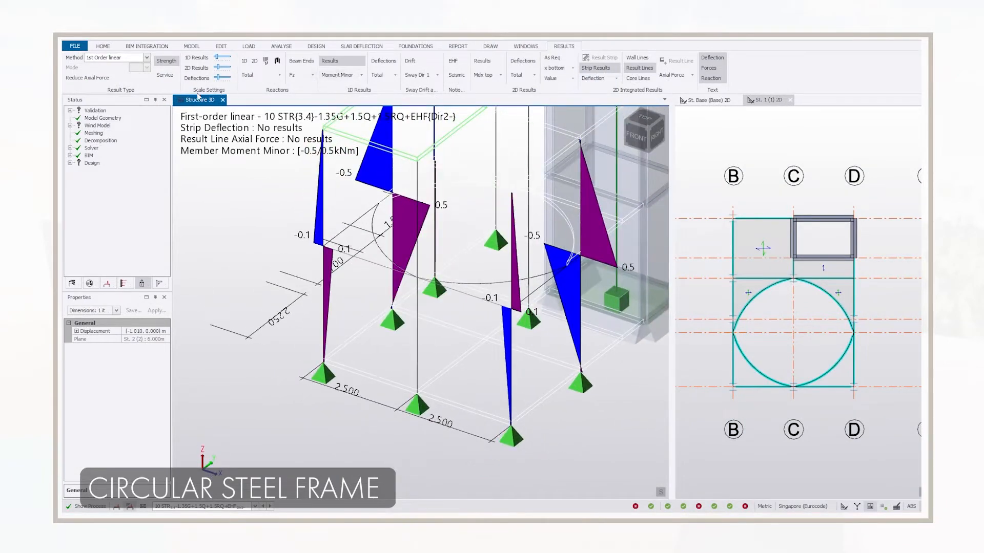
right_click(199, 100)
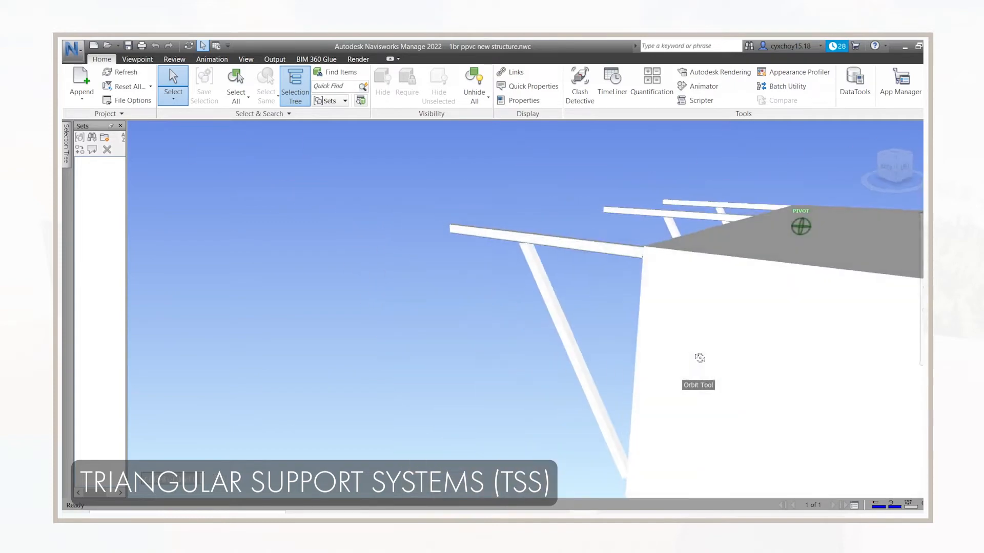
Step: Orbit the view around the white triangular support frames
drag(700, 358, 683, 312)
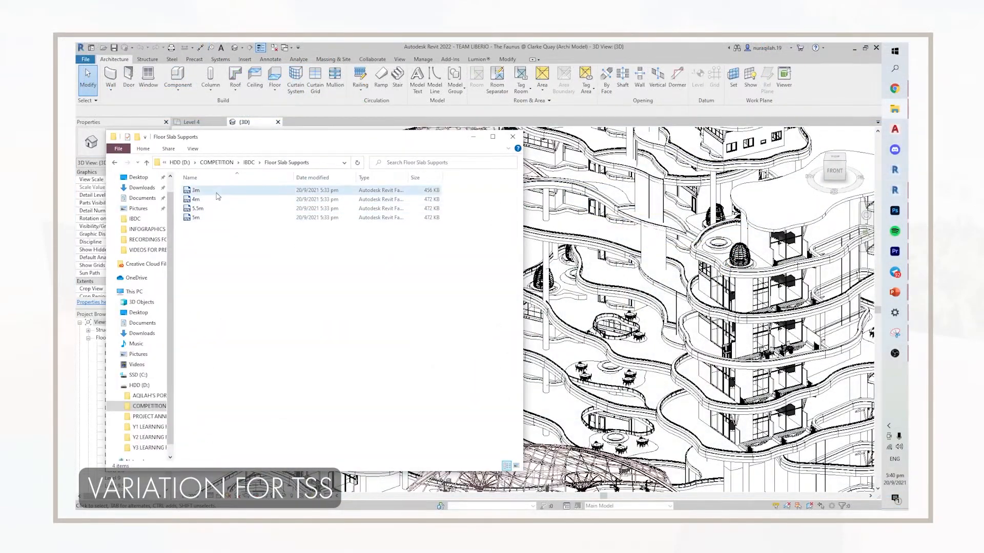
Step: Open the 3m floor slab support family from the Floor Slab Supports folder
double_click(196, 190)
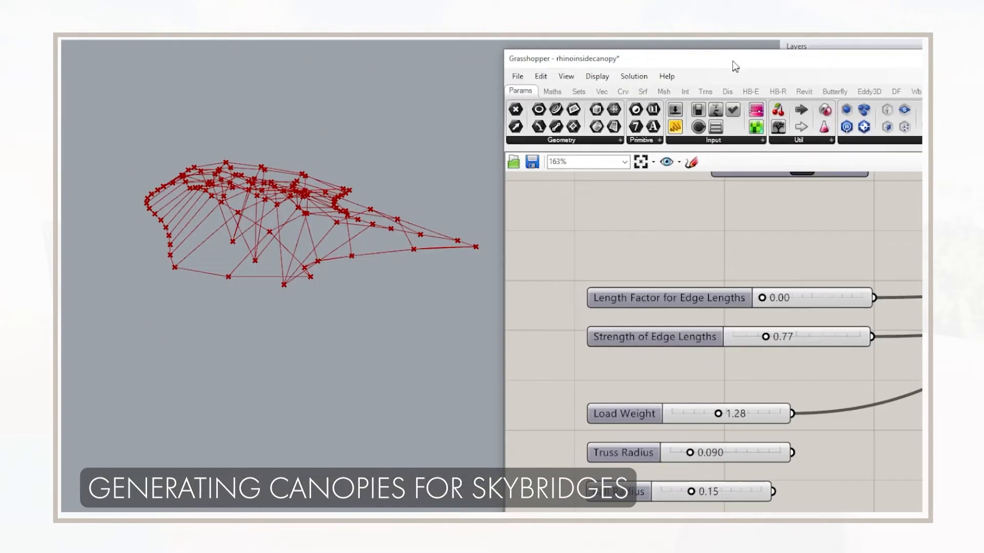
Step: Drag the sliders to edge-length strength 0.60 and load weight 1.59
drag(785, 336, 810, 311)
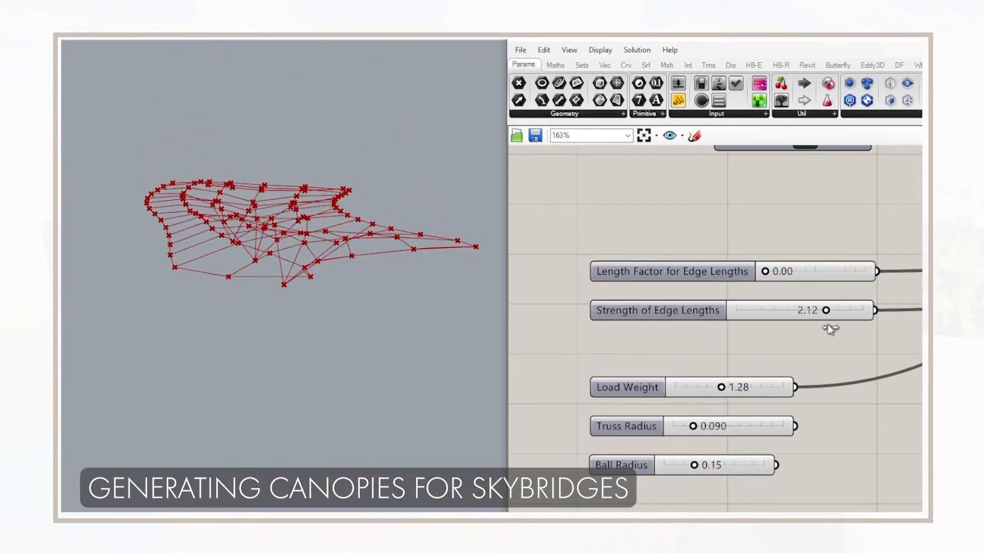
drag(827, 310, 762, 310)
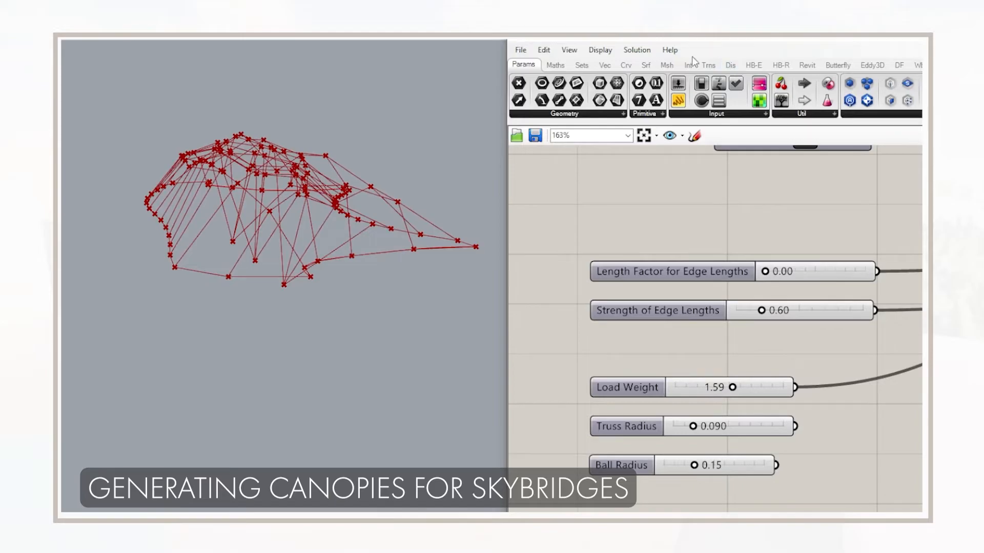